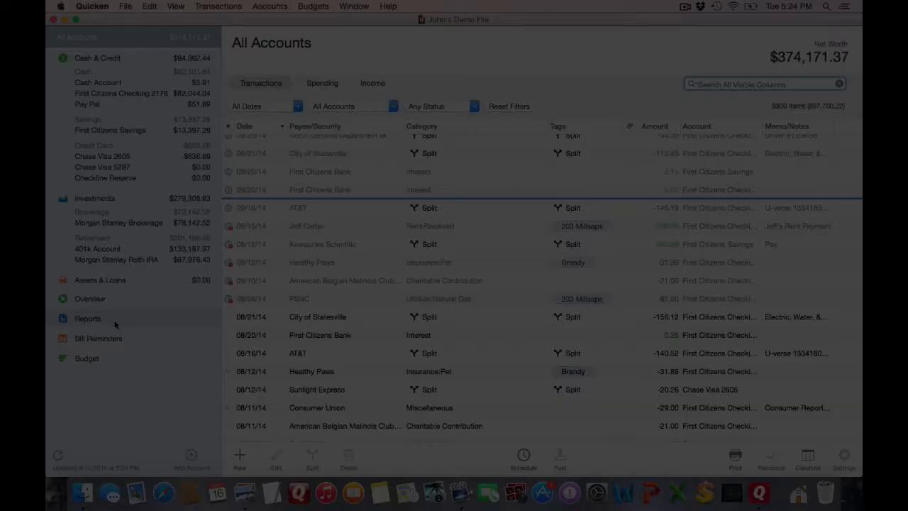
View the Accounts Summary report, then switch to the First Citizens Checking 2176 register
left_click(88, 317)
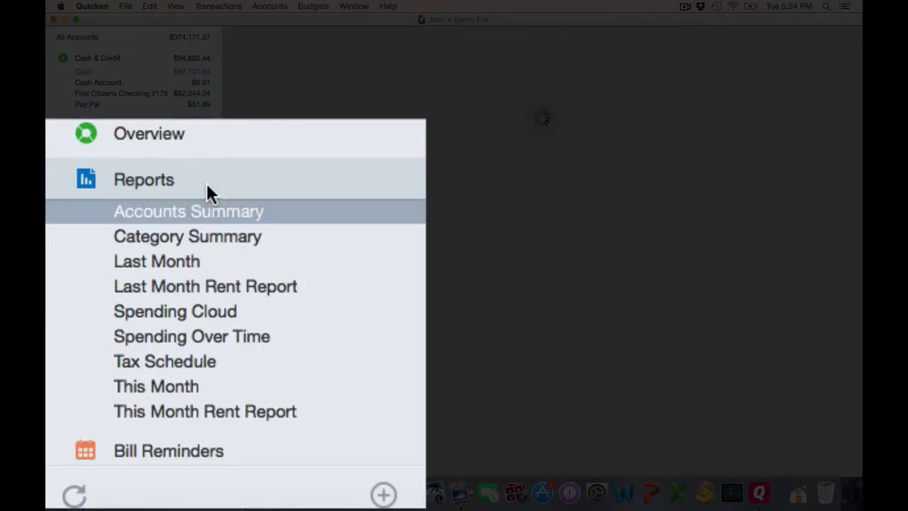
left_click(188, 210)
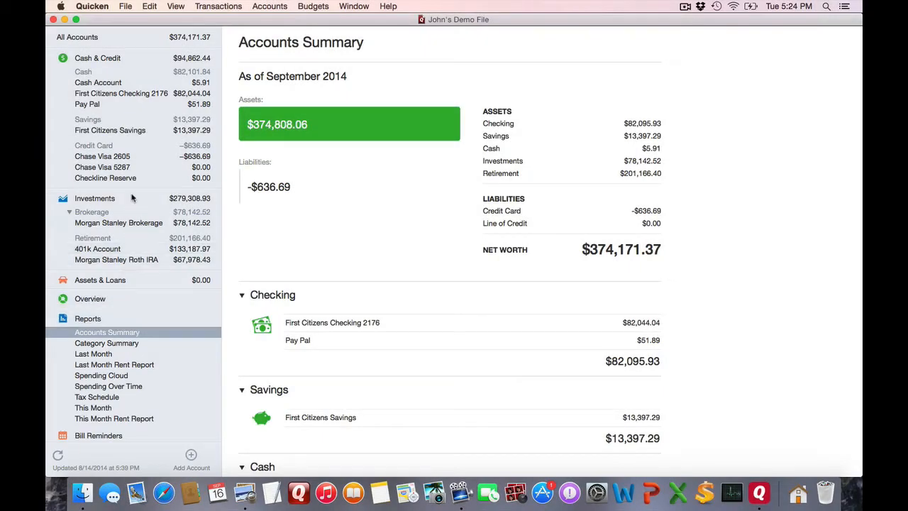
left_click(121, 94)
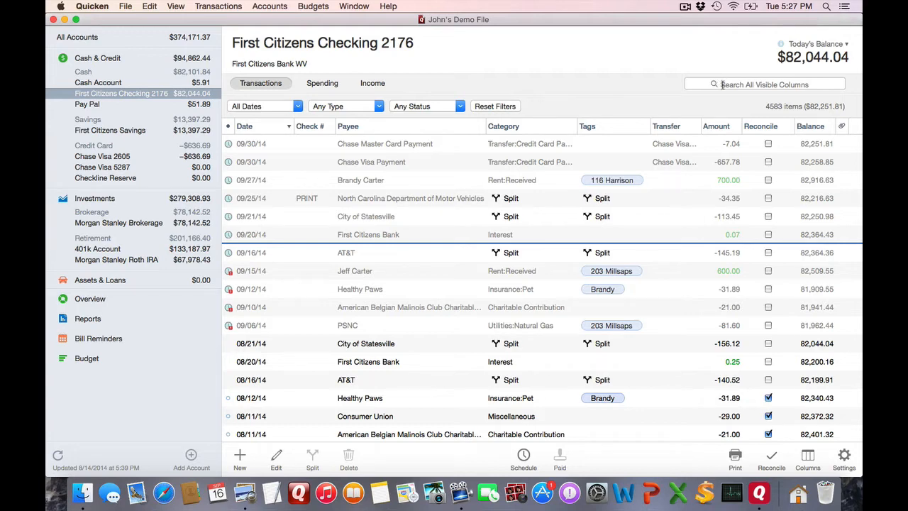
Search the register for 'Lowes Foods', listing 186 matches totalling -$22,418.80
type("Lo")
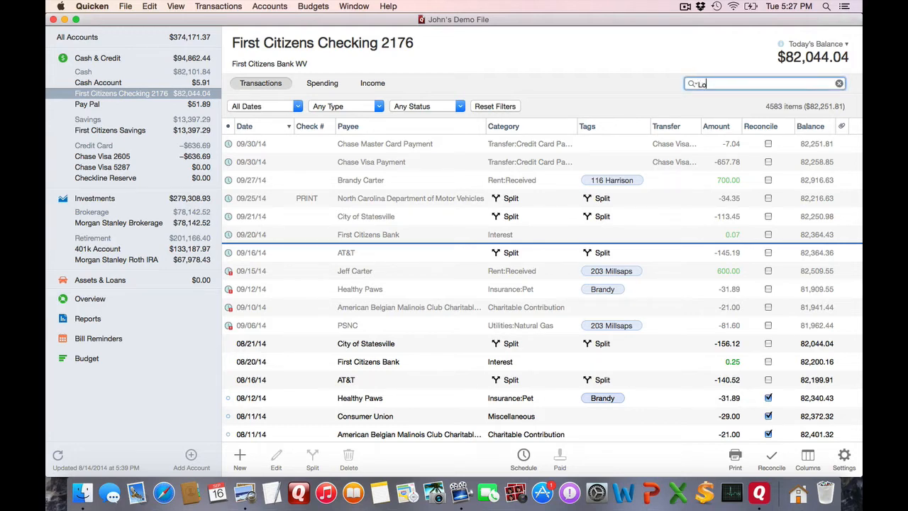
type("Lowes Foods")
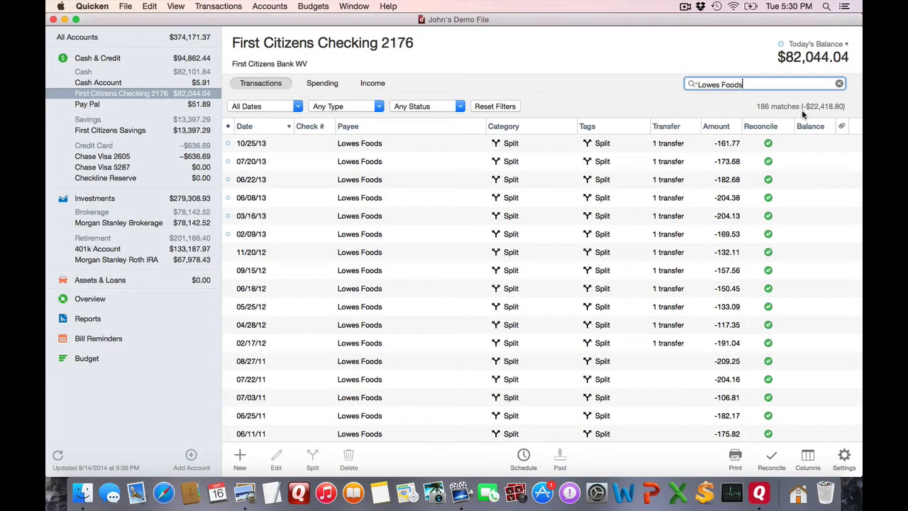
mouse_move(688, 145)
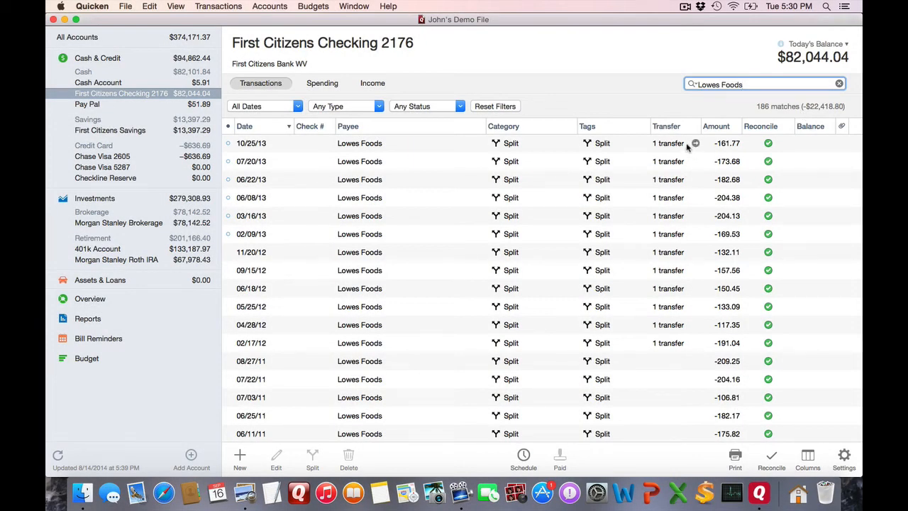
left_click(360, 143)
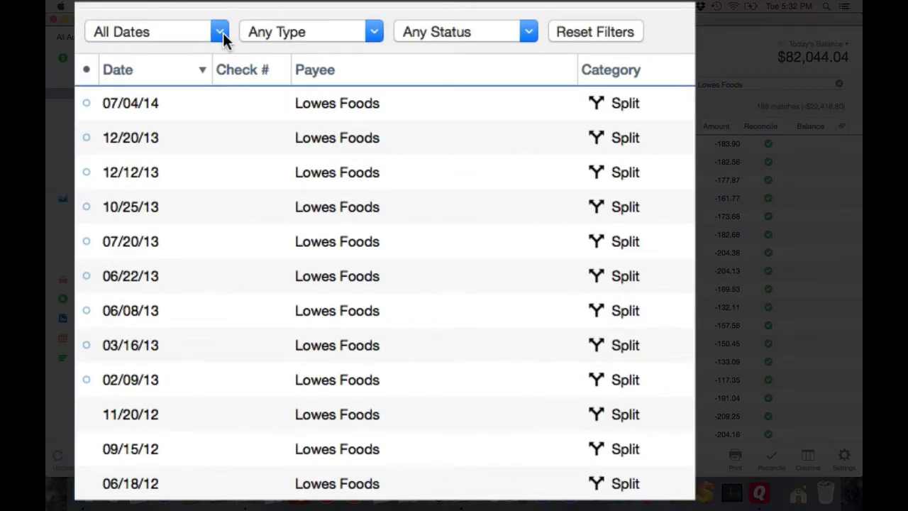
Narrow the Lowes Foods matches by date to Year to Date, then to Last 60 Days
left_click(220, 31)
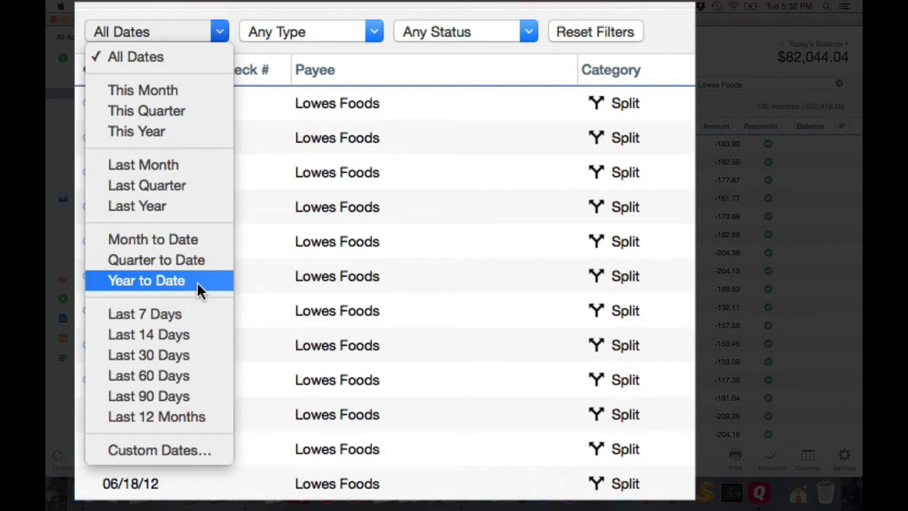
left_click(146, 281)
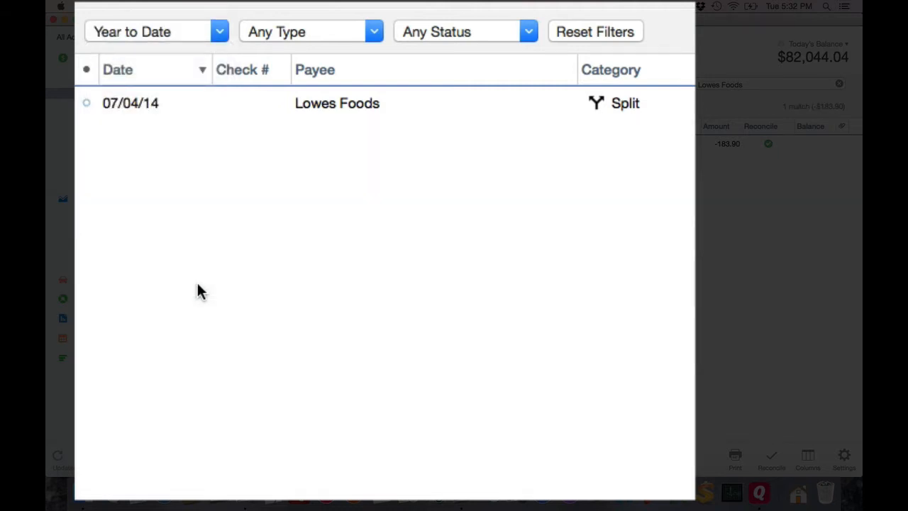
left_click(218, 31)
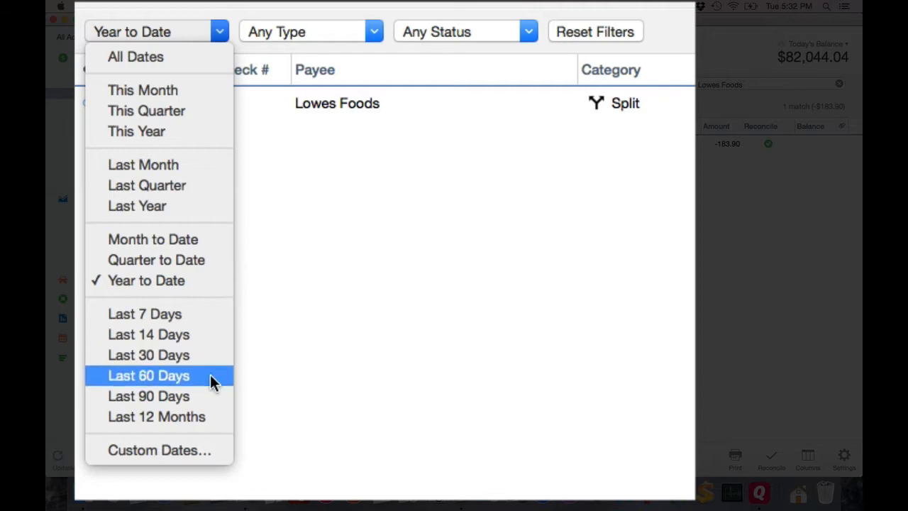
left_click(157, 417)
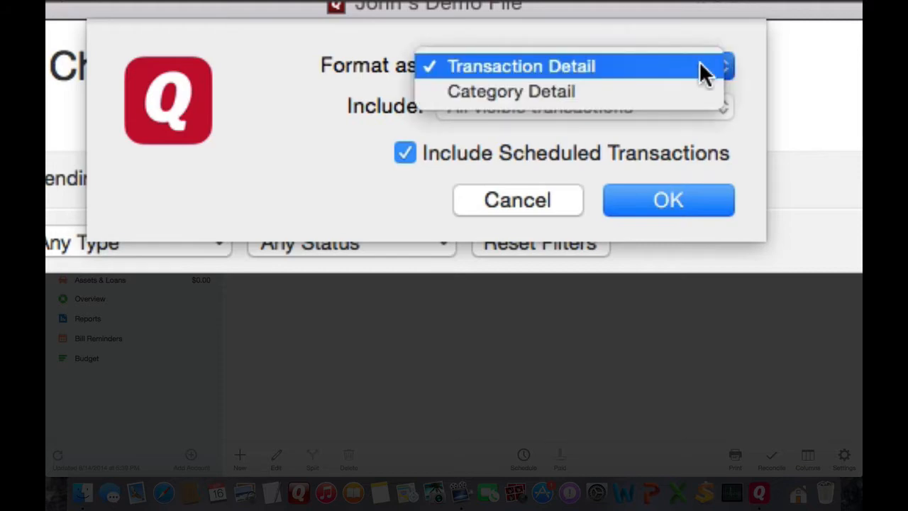
Produce the Transaction Detail printout as a PDF and page through it in Preview
left_click(667, 198)
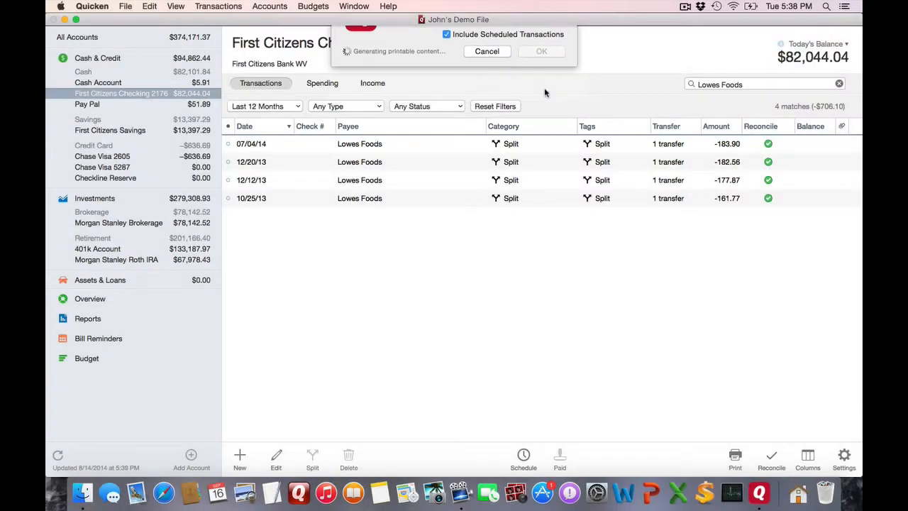
left_click(542, 51)
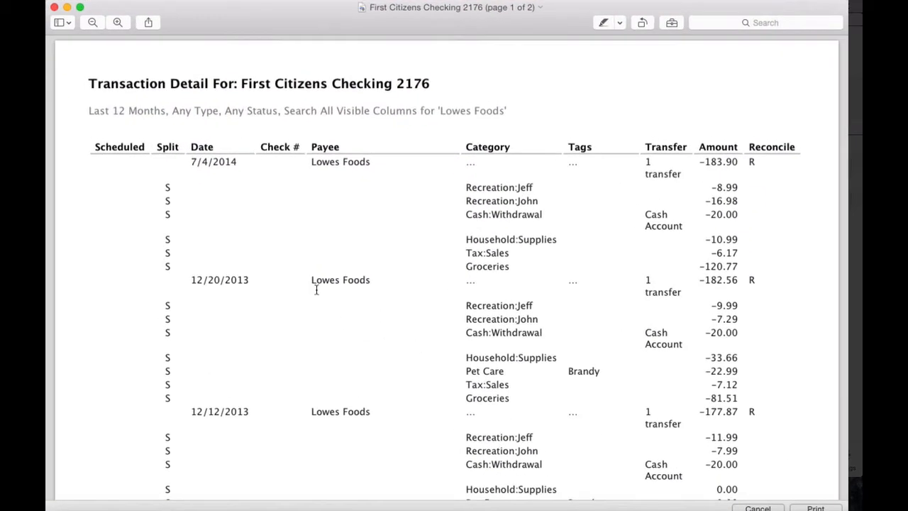
mouse_move(287, 258)
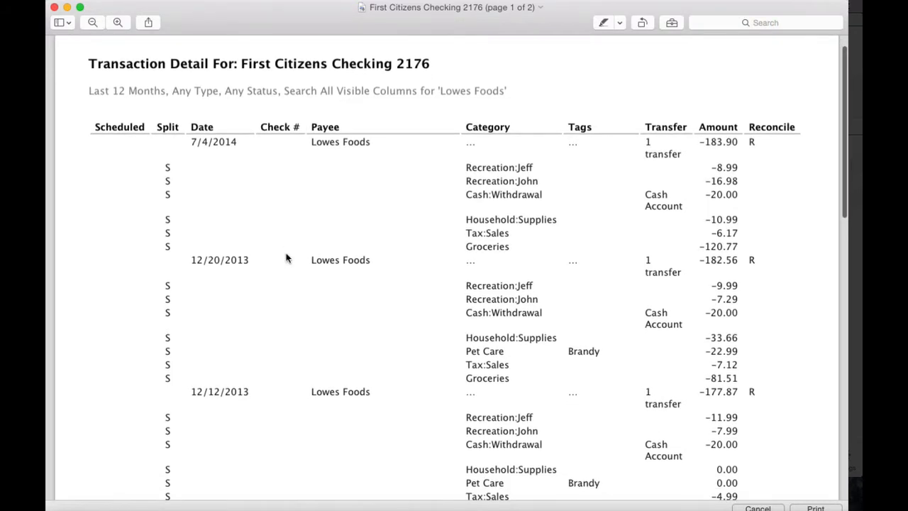
scroll("down", 3)
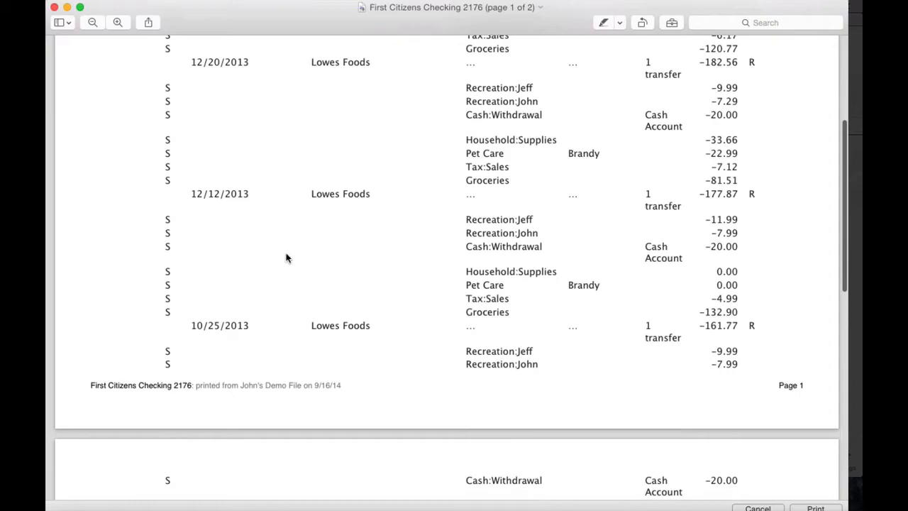
scroll("down", 3)
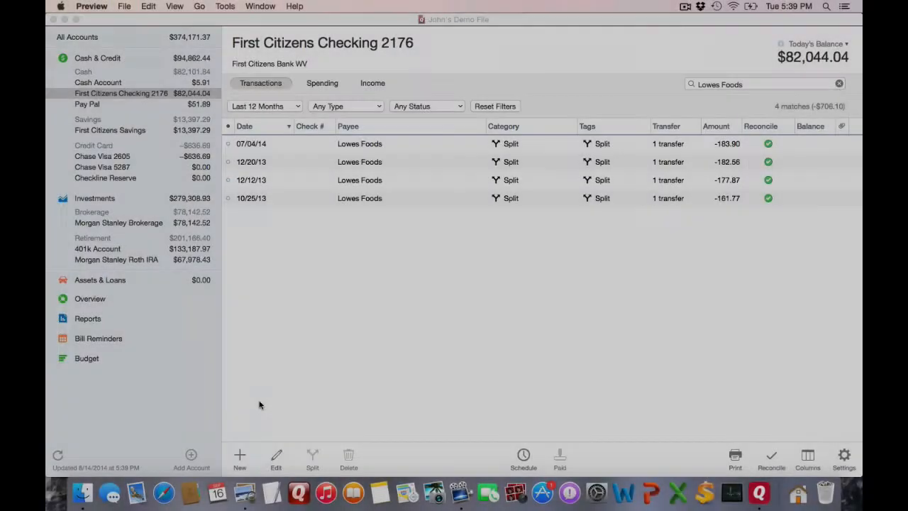
Print the filtered Lowes Foods transactions as a Category Detail PDF and review it in Preview
left_click(348, 367)
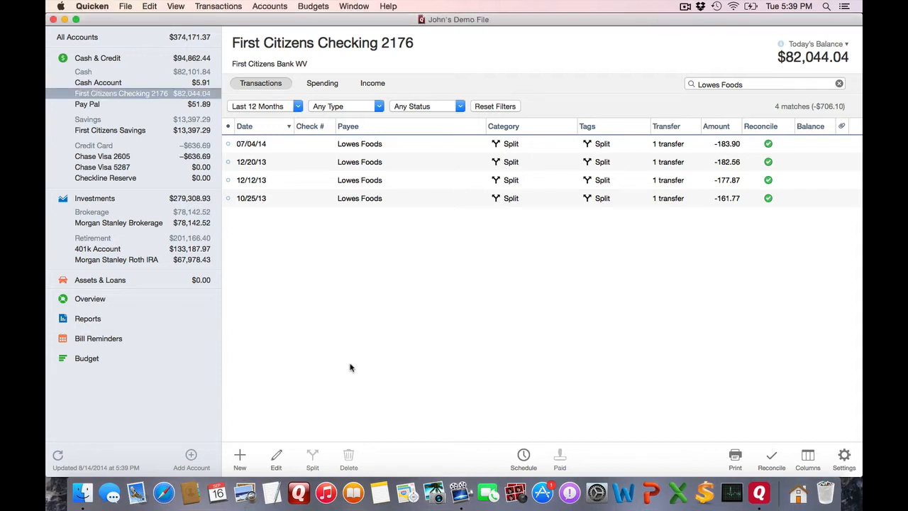
left_click(735, 454)
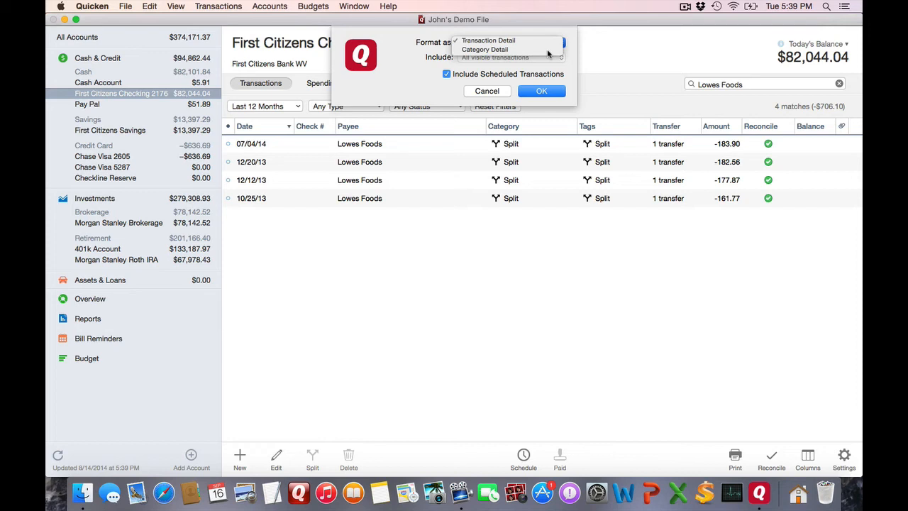
left_click(542, 91)
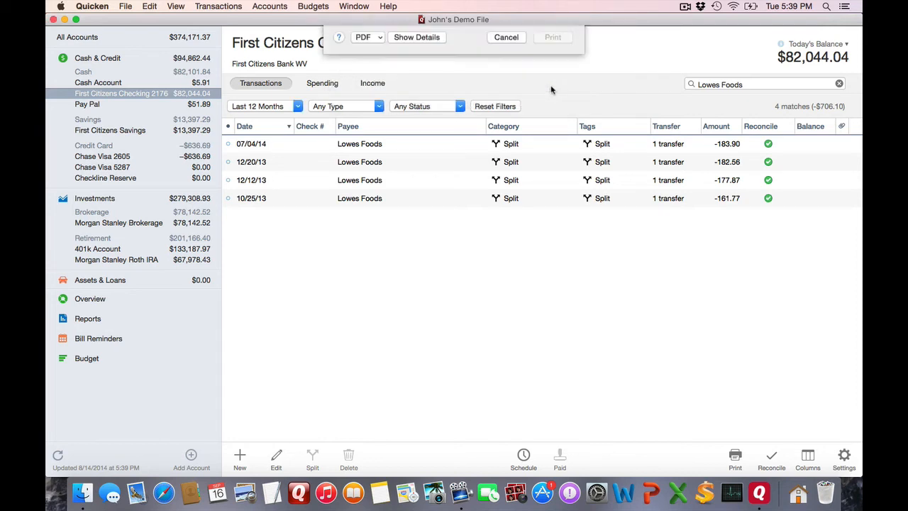
left_click(418, 37)
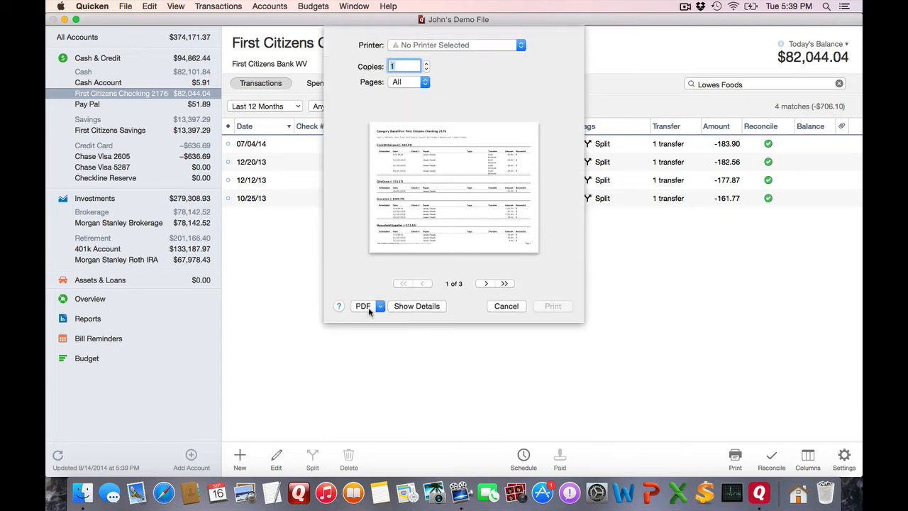
left_click(505, 307)
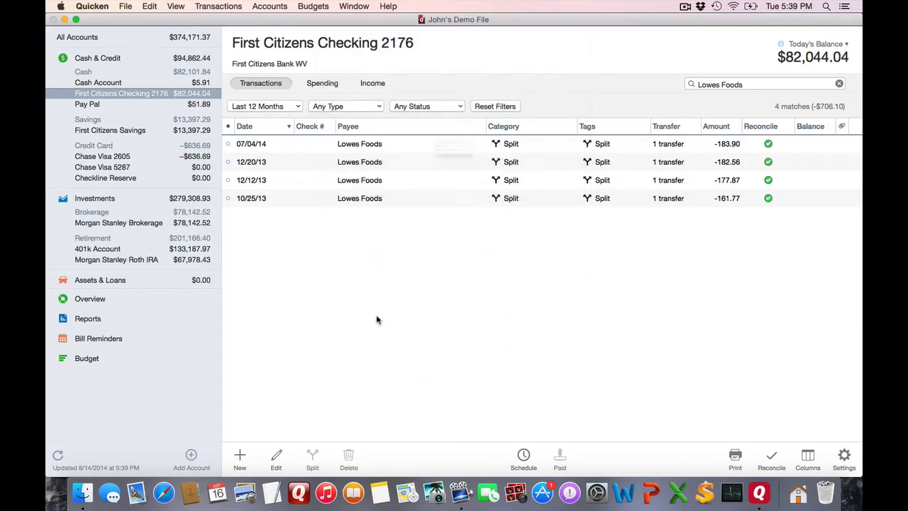
left_click(735, 457)
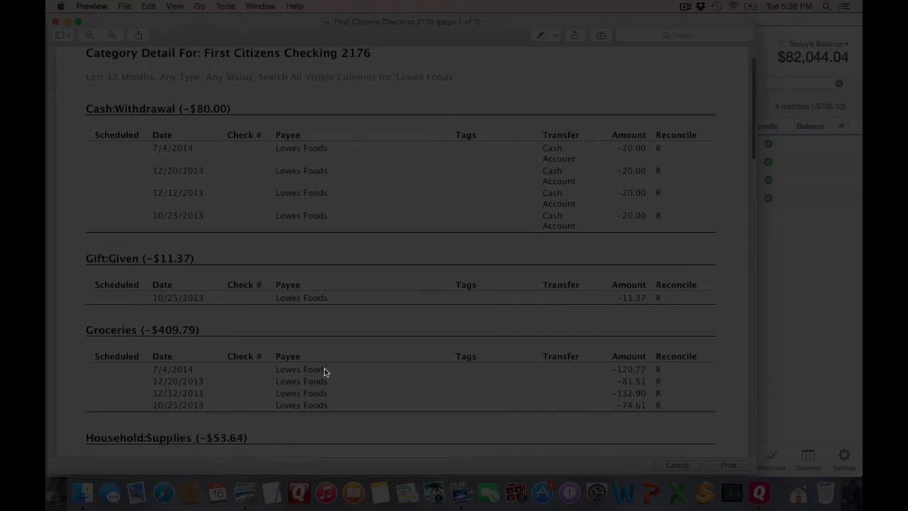
scroll("down", 3)
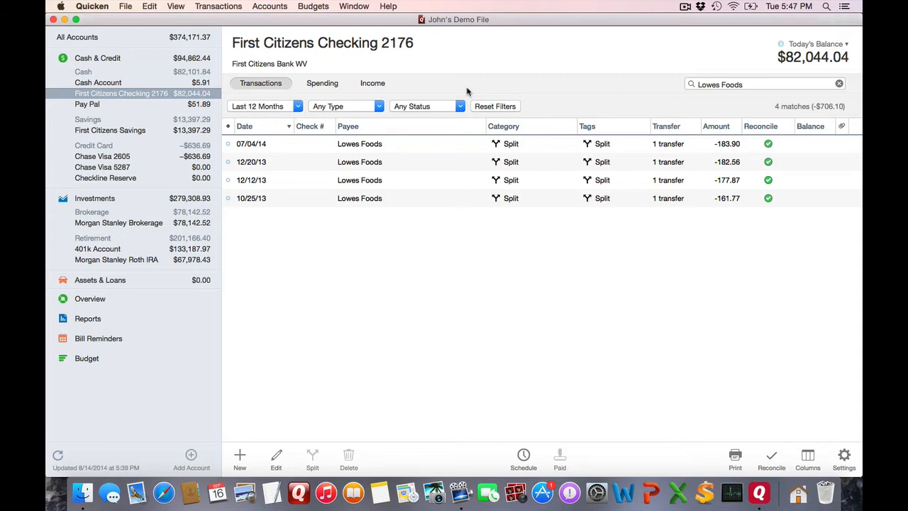
mouse_move(416, 145)
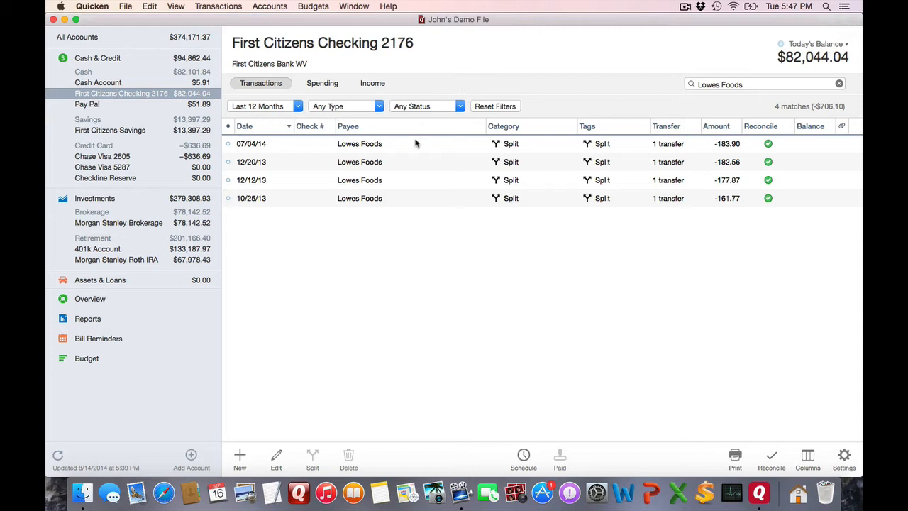
Select the two most recent Lowes Foods rows (-$366.46) and choose which transactions to include in the printout
left_click(359, 143)
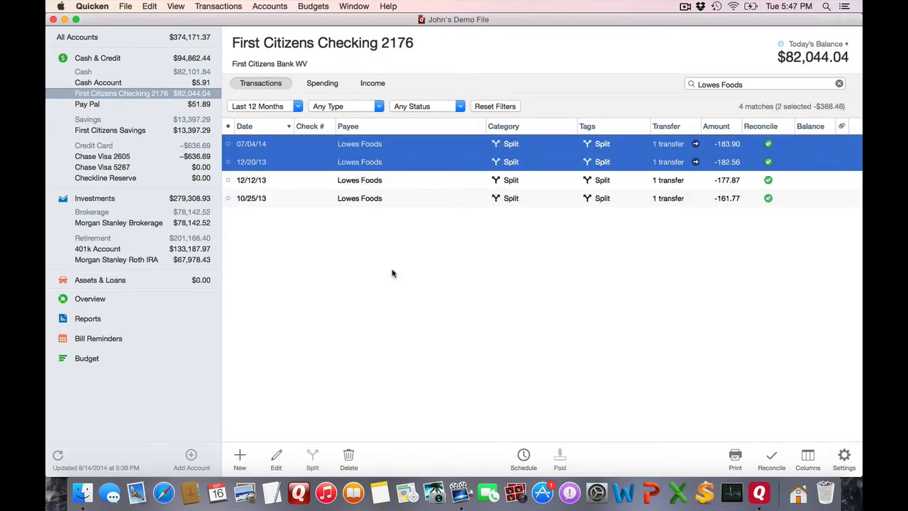
left_click(735, 457)
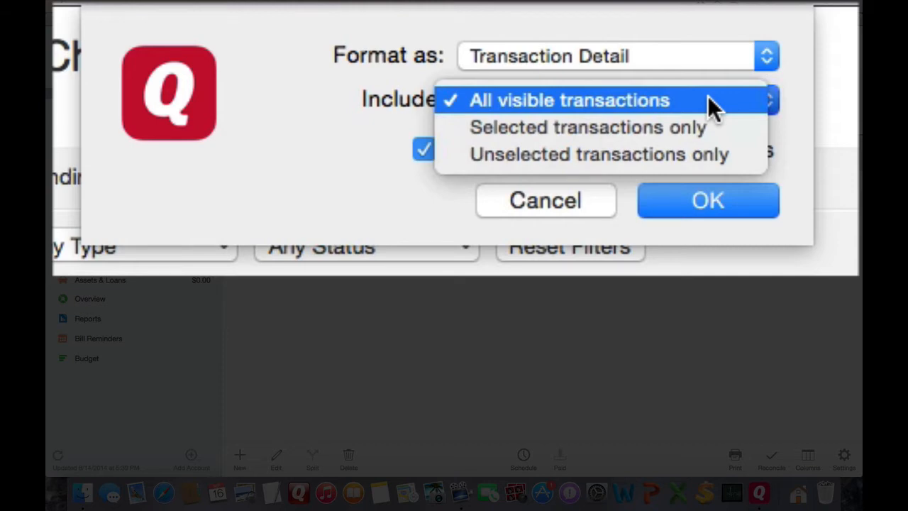
left_click(570, 100)
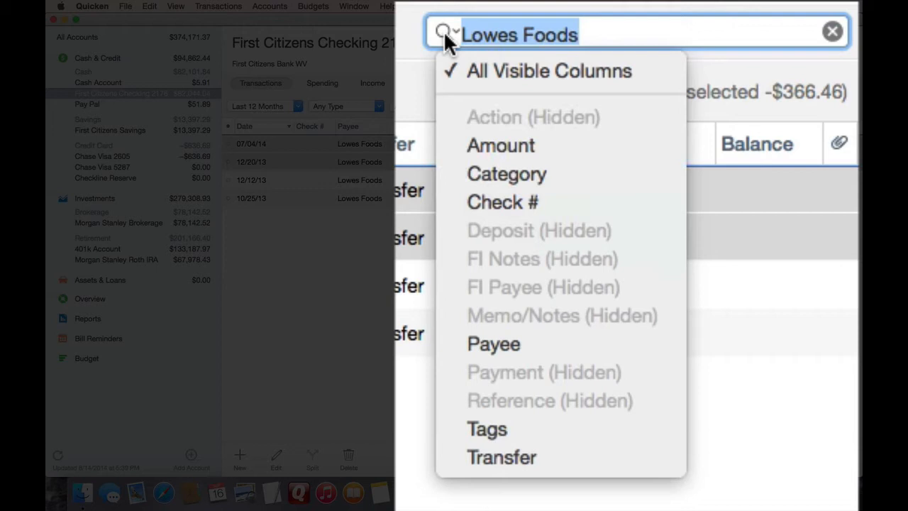
mouse_move(652, 125)
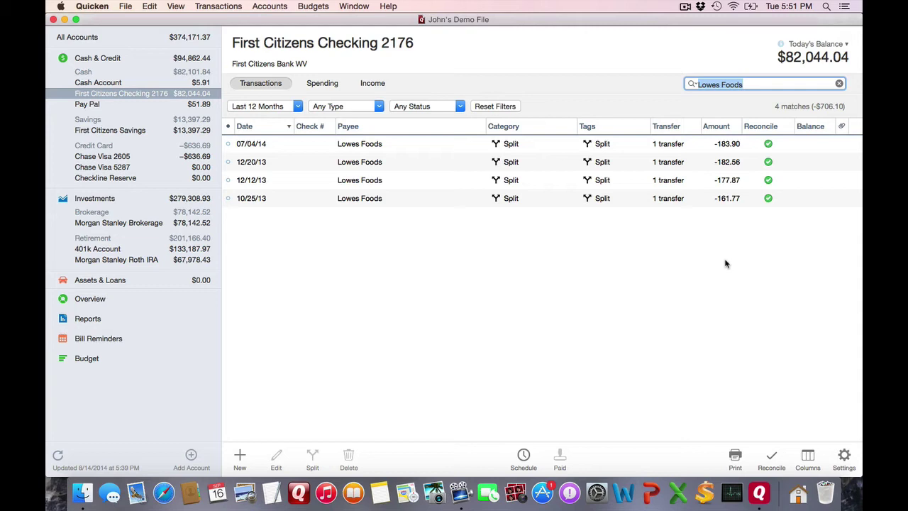
mouse_move(731, 162)
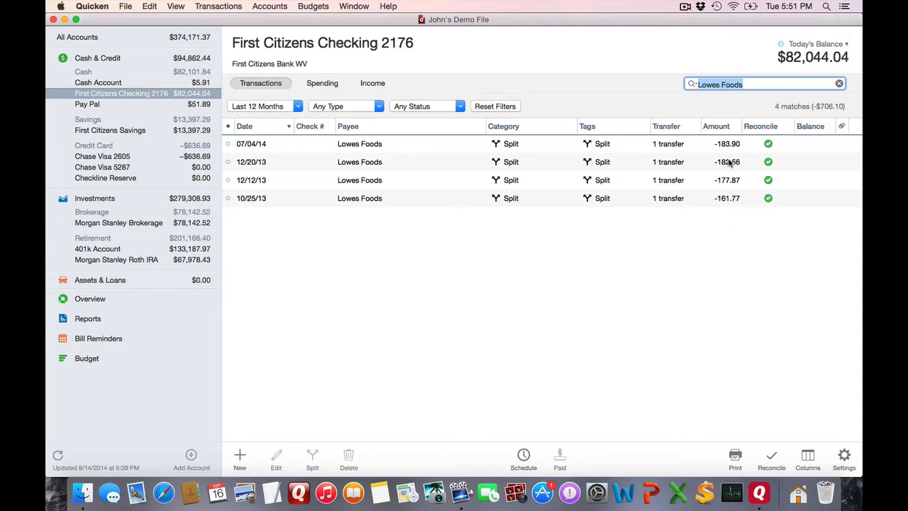
mouse_move(697, 116)
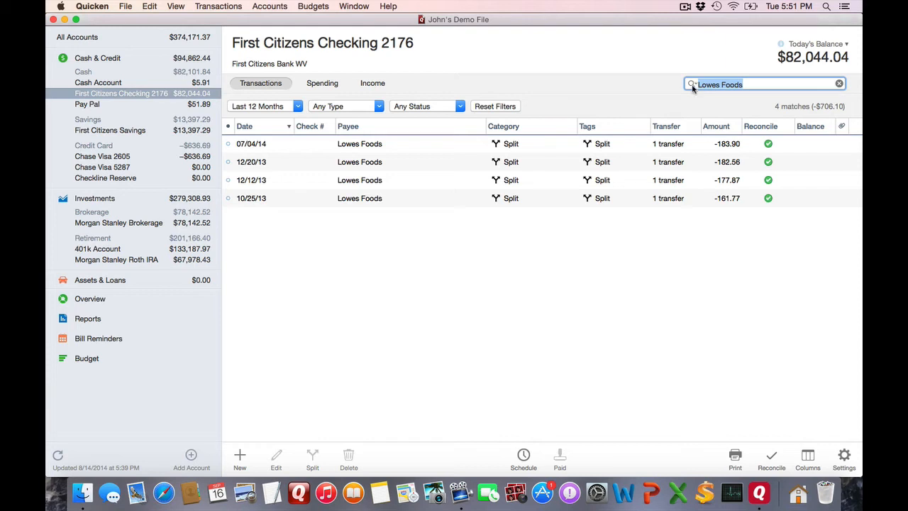
mouse_move(692, 86)
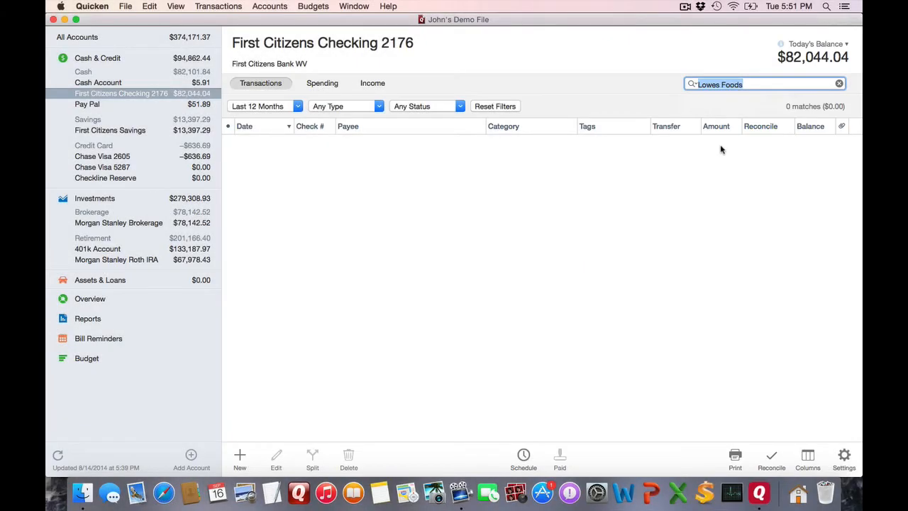
Search for check number 103, then clear the search and restore All Visible Columns scope
type("103")
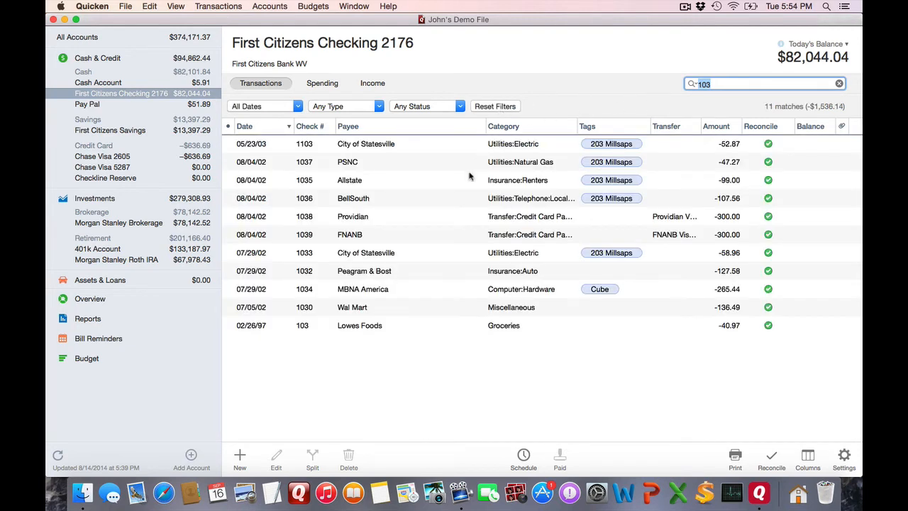
mouse_move(807, 92)
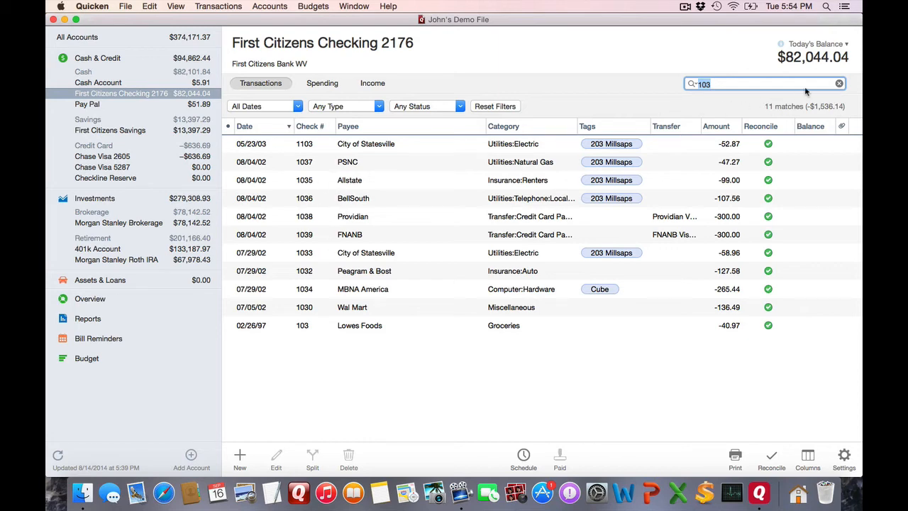
left_click(841, 84)
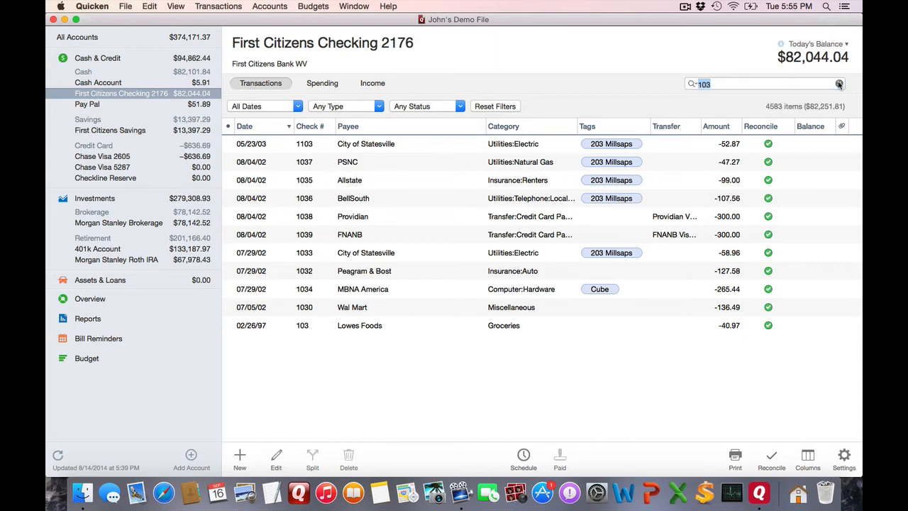
left_click(840, 84)
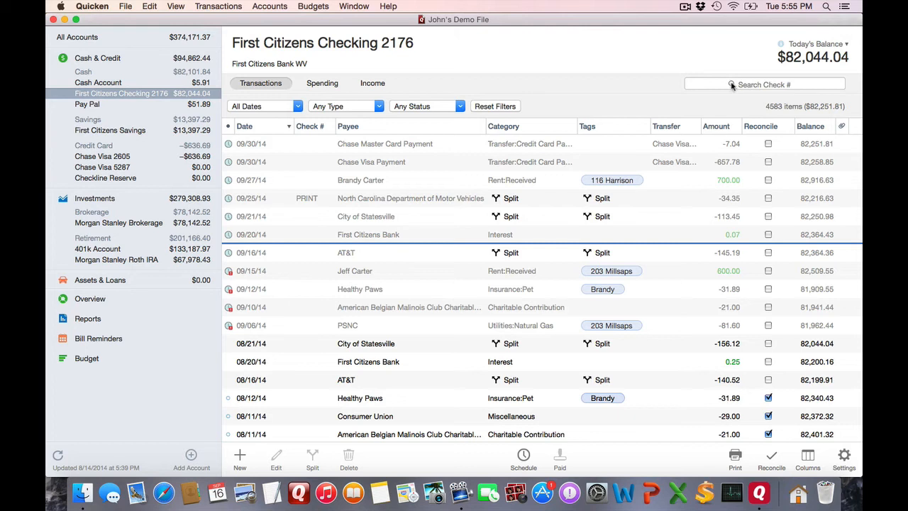
left_click(765, 85)
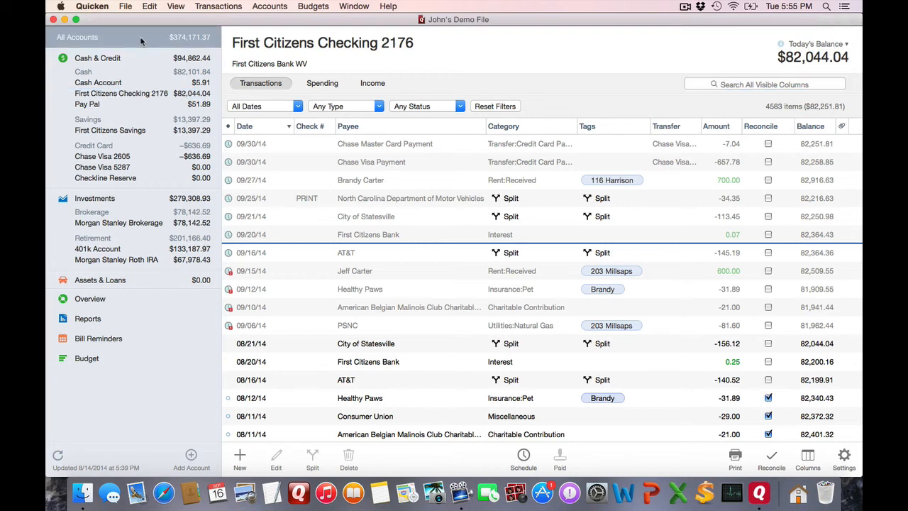
Show the combined All Accounts register of 8300 transactions
left_click(77, 37)
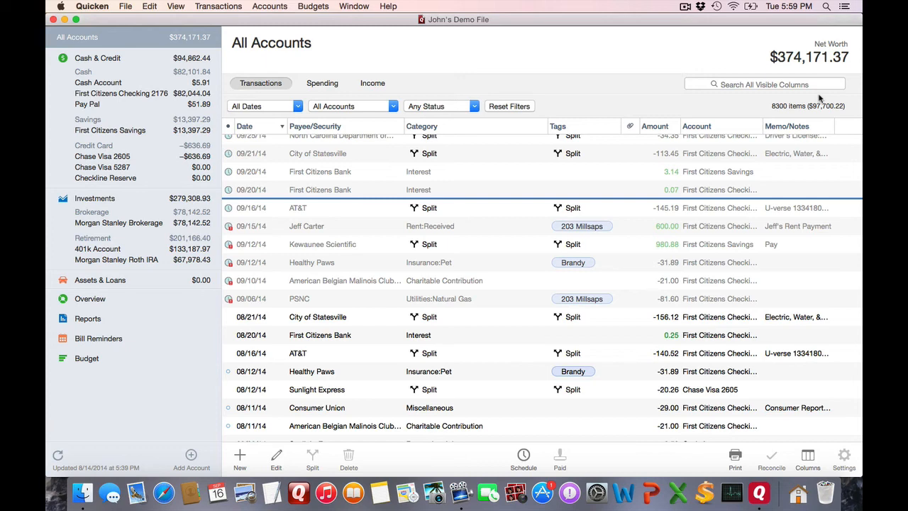
mouse_move(406, 92)
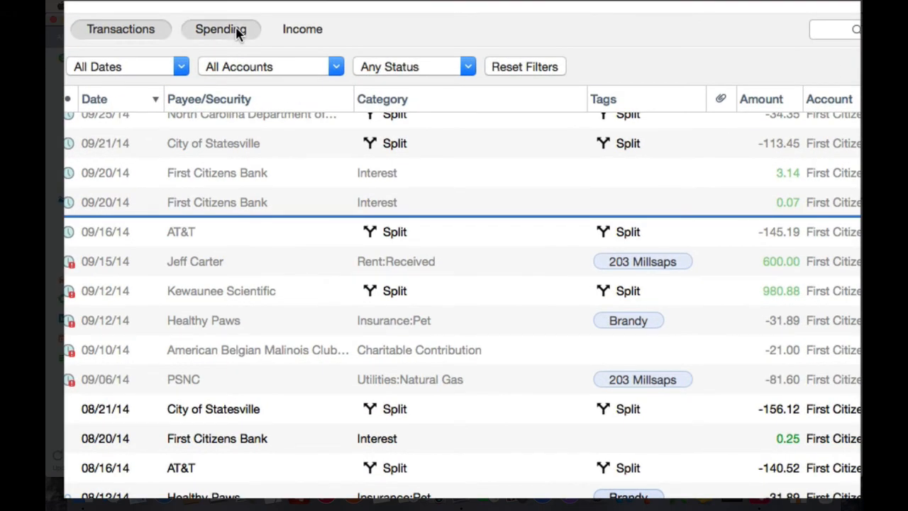
View the Spending breakdown and drill from Utilities into the Natural Gas PSNC payments
left_click(220, 28)
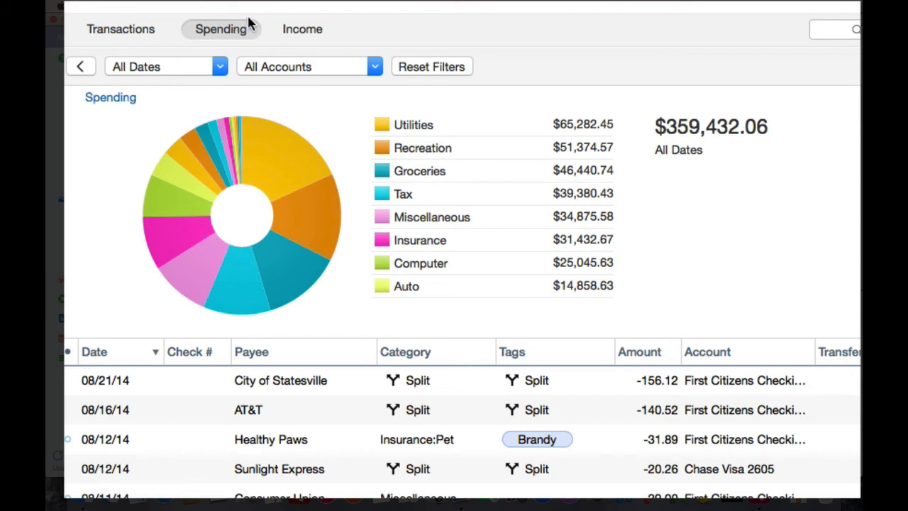
mouse_move(367, 99)
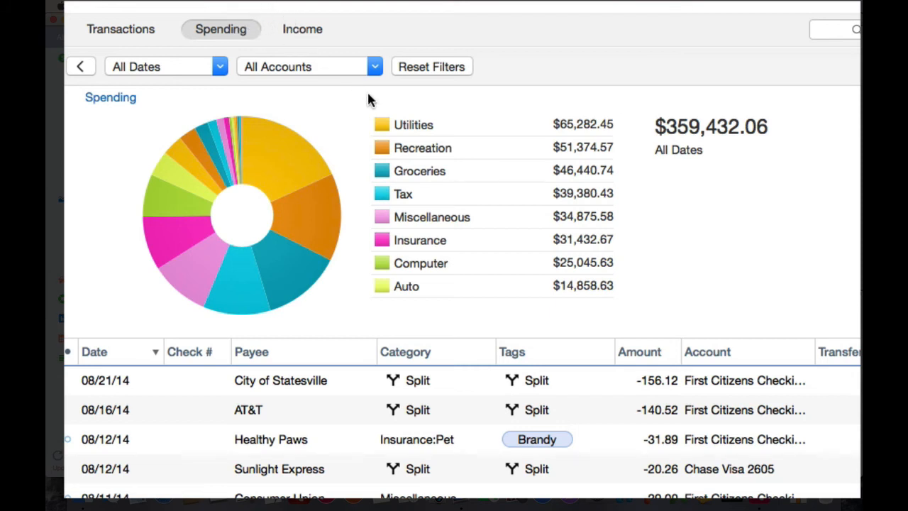
mouse_move(425, 130)
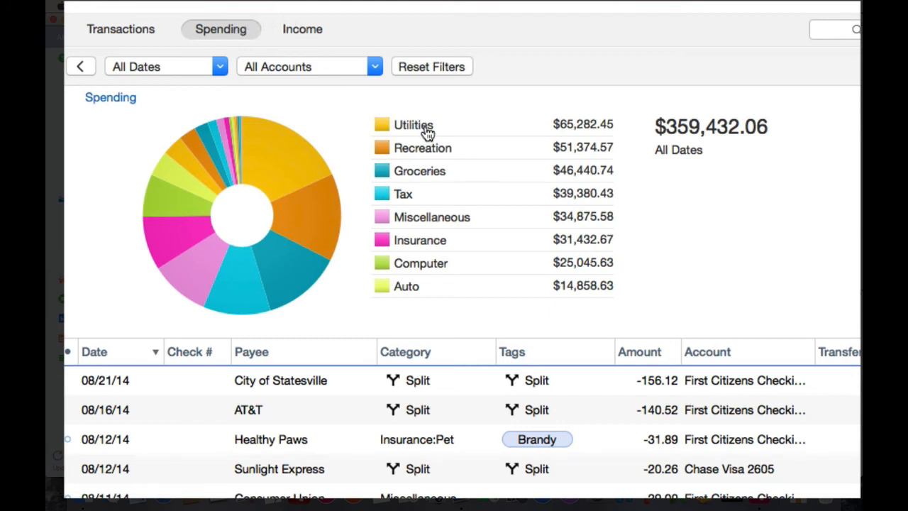
left_click(413, 125)
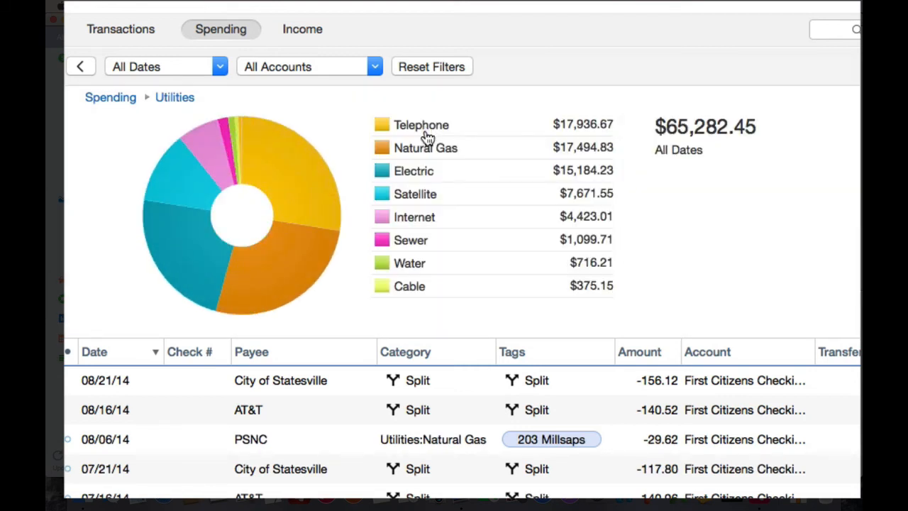
left_click(426, 147)
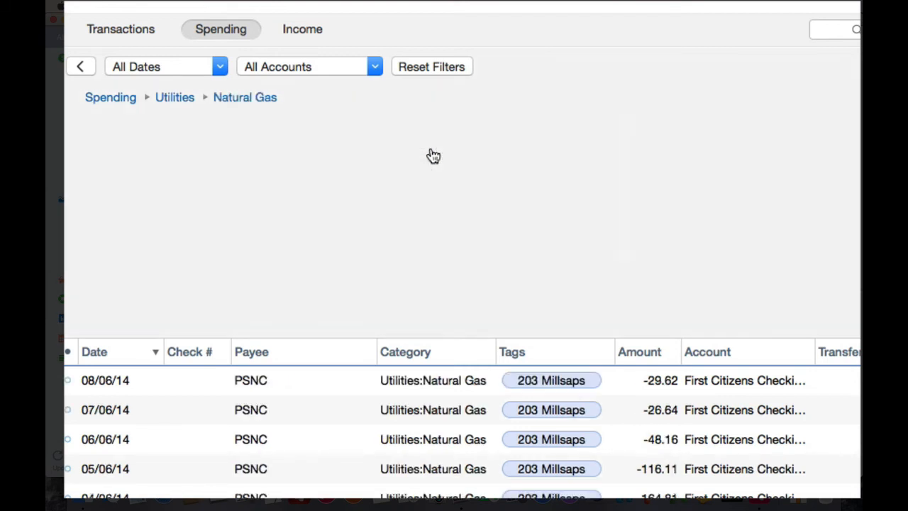